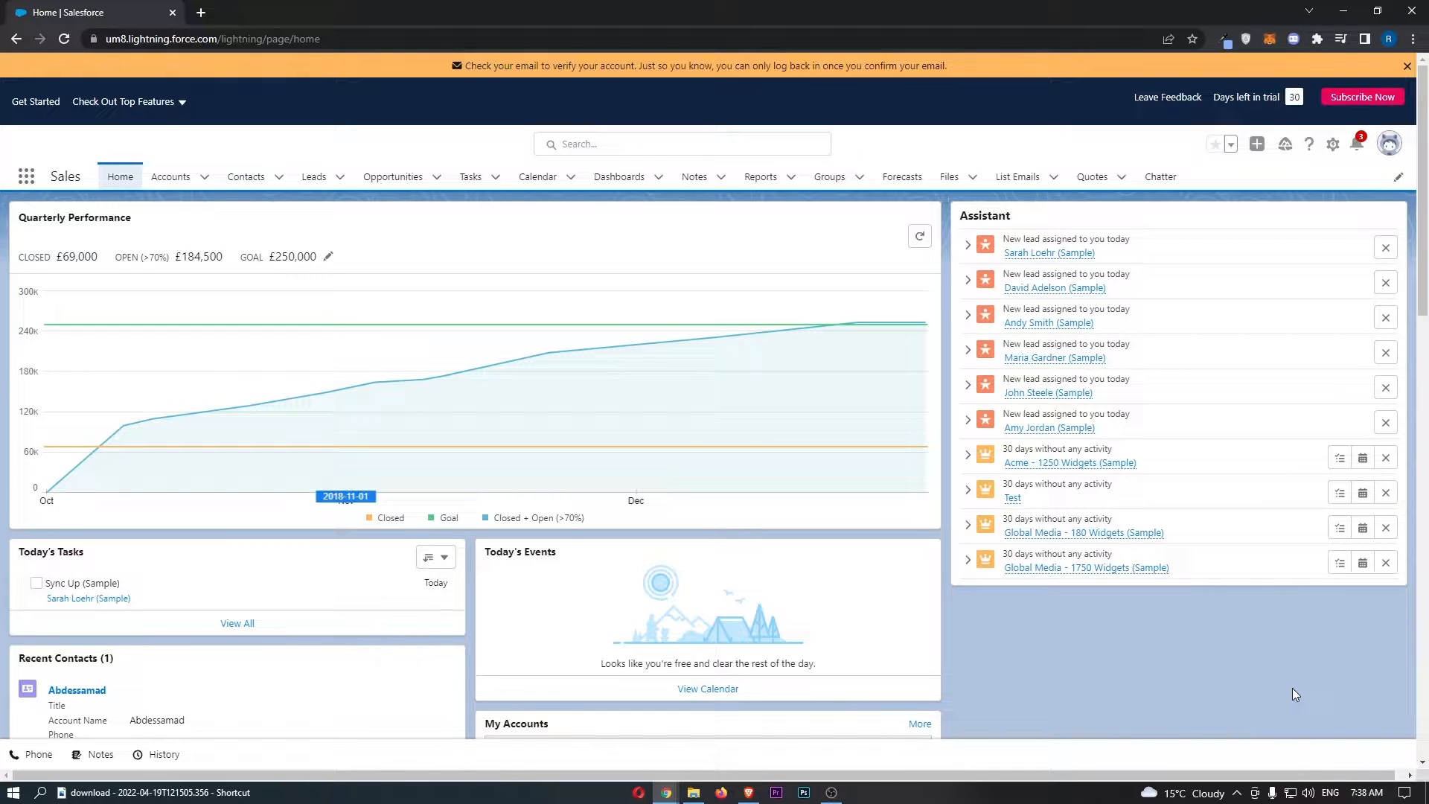
pyautogui.moveTo(371, 99)
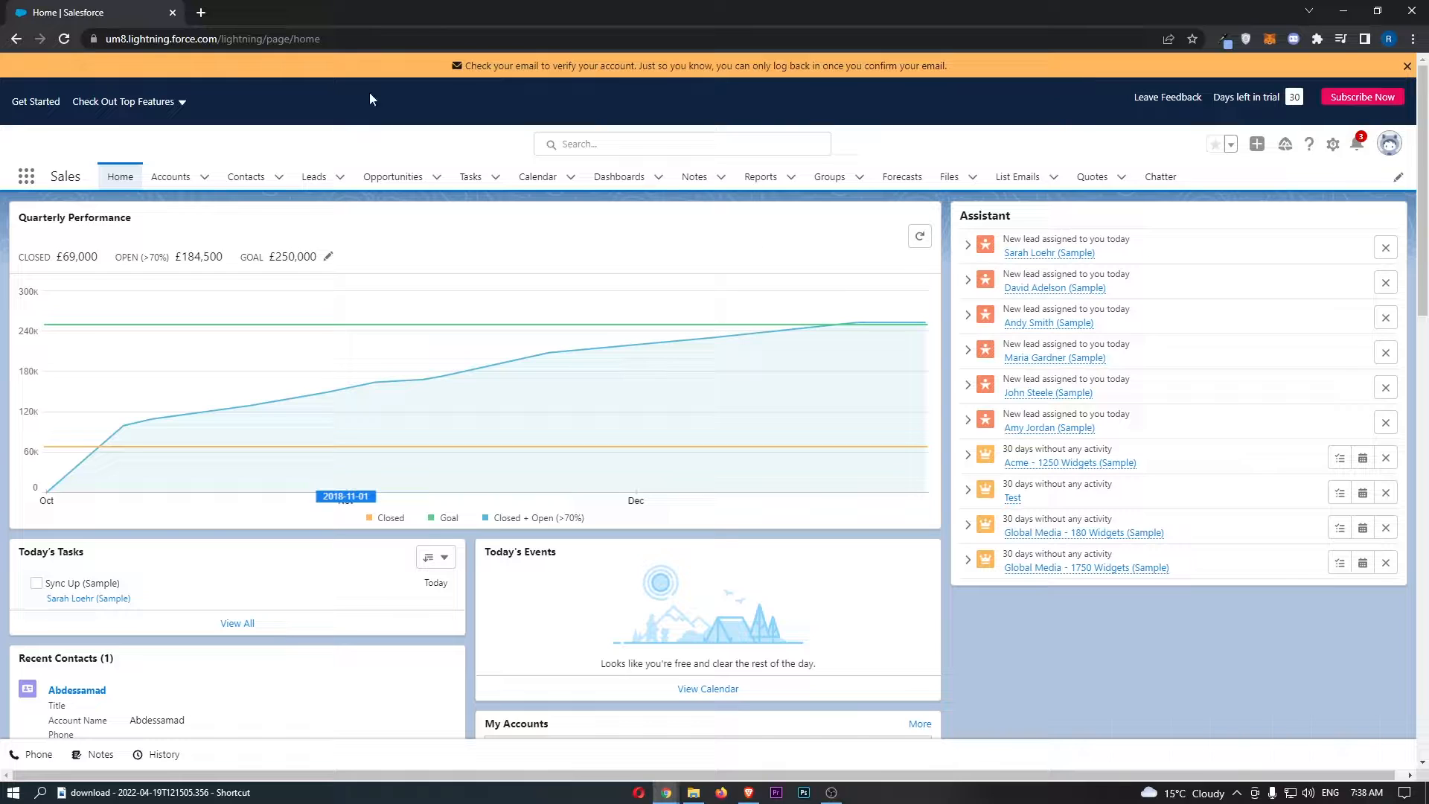
pyautogui.moveTo(451, 176)
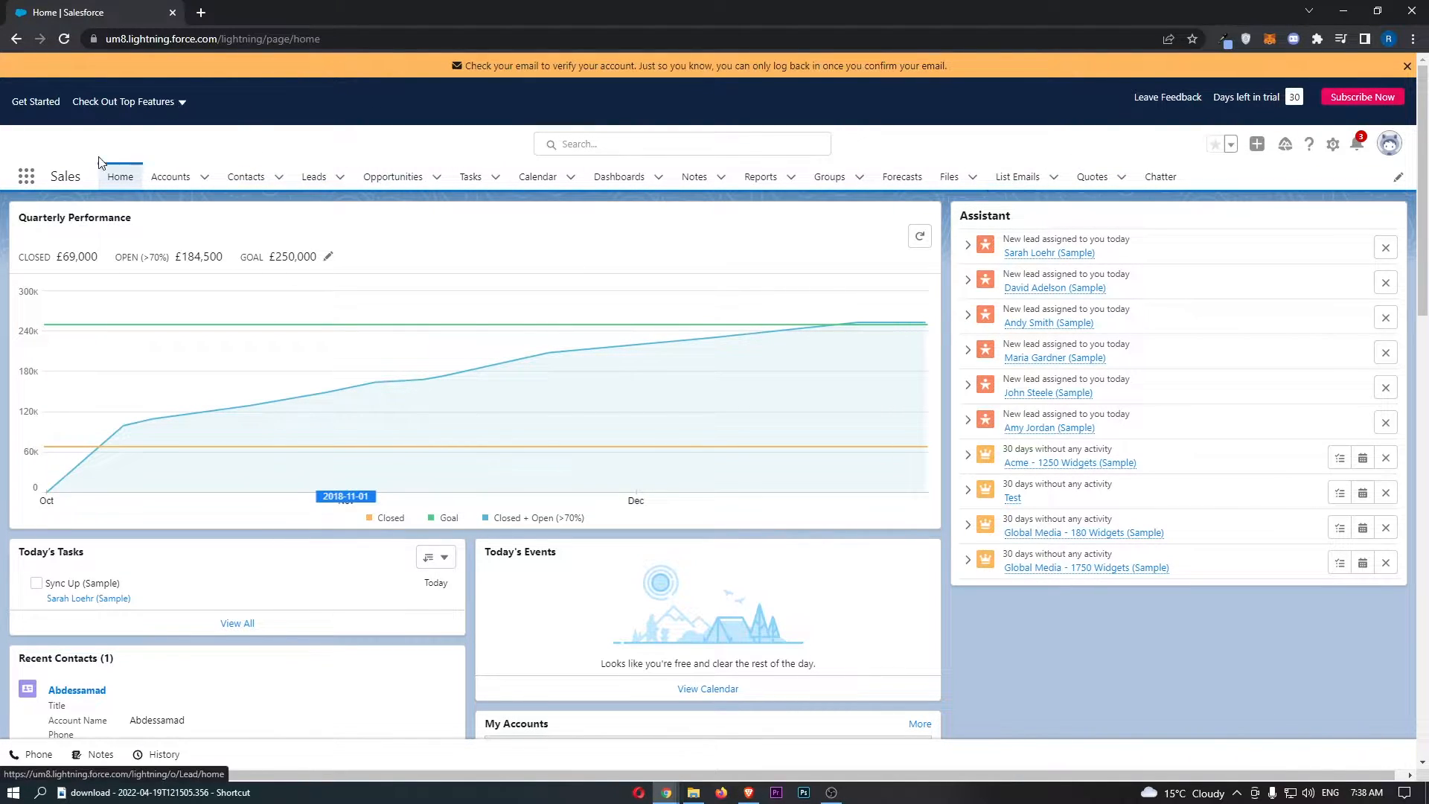
pyautogui.moveTo(246, 176)
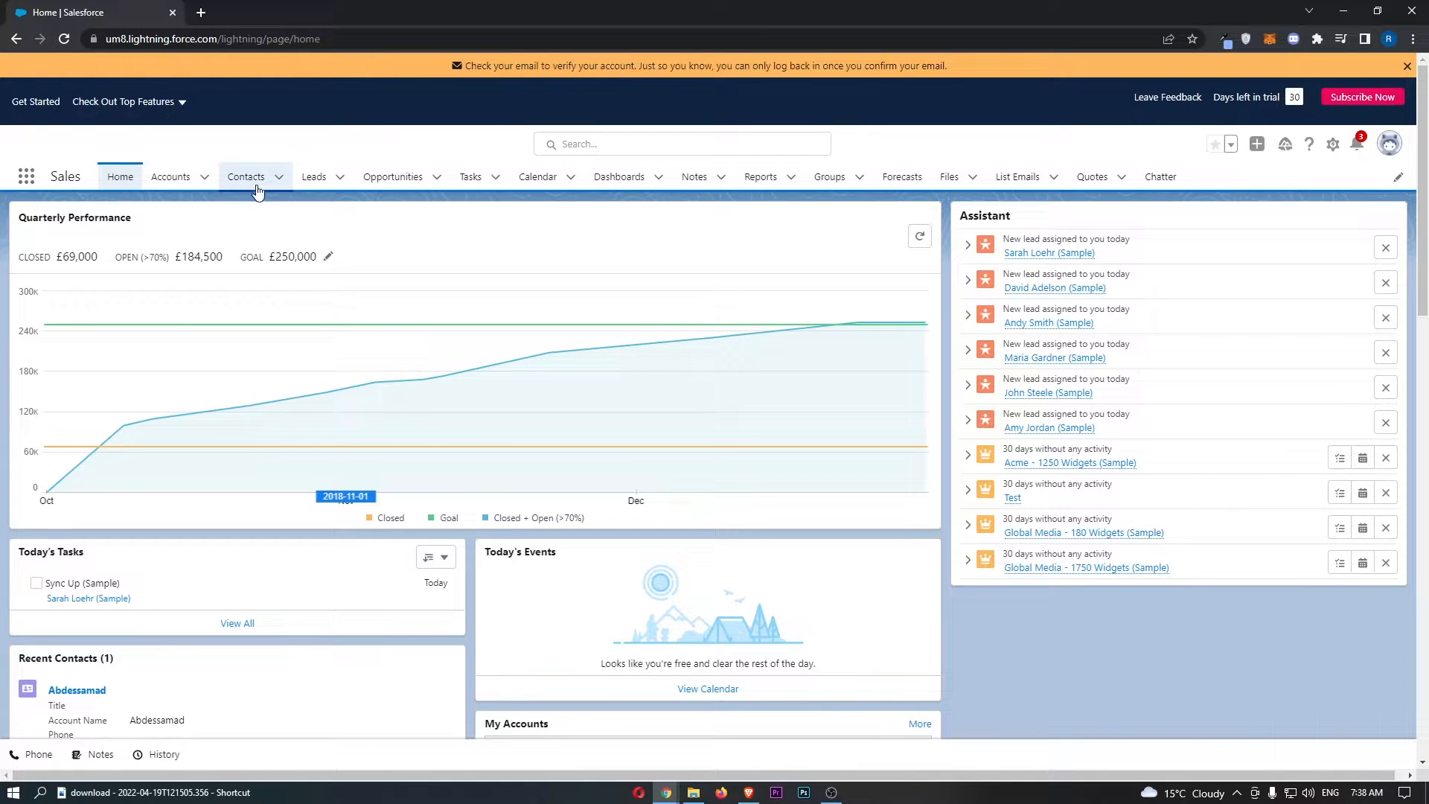
# - Switch the Contacts area to the All Contacts list view and skim its 50+ contacts
pyautogui.click(245, 176)
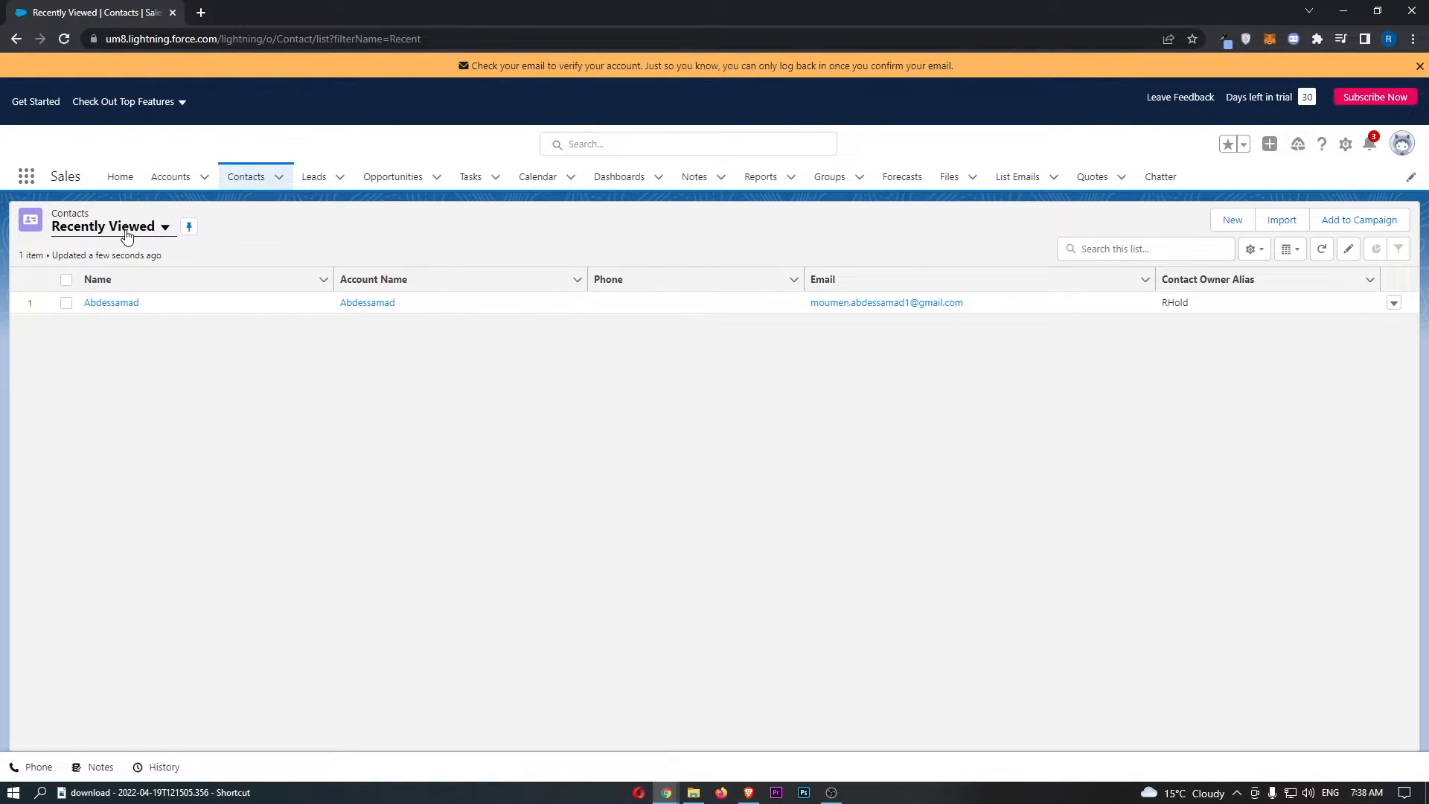
pyautogui.click(165, 226)
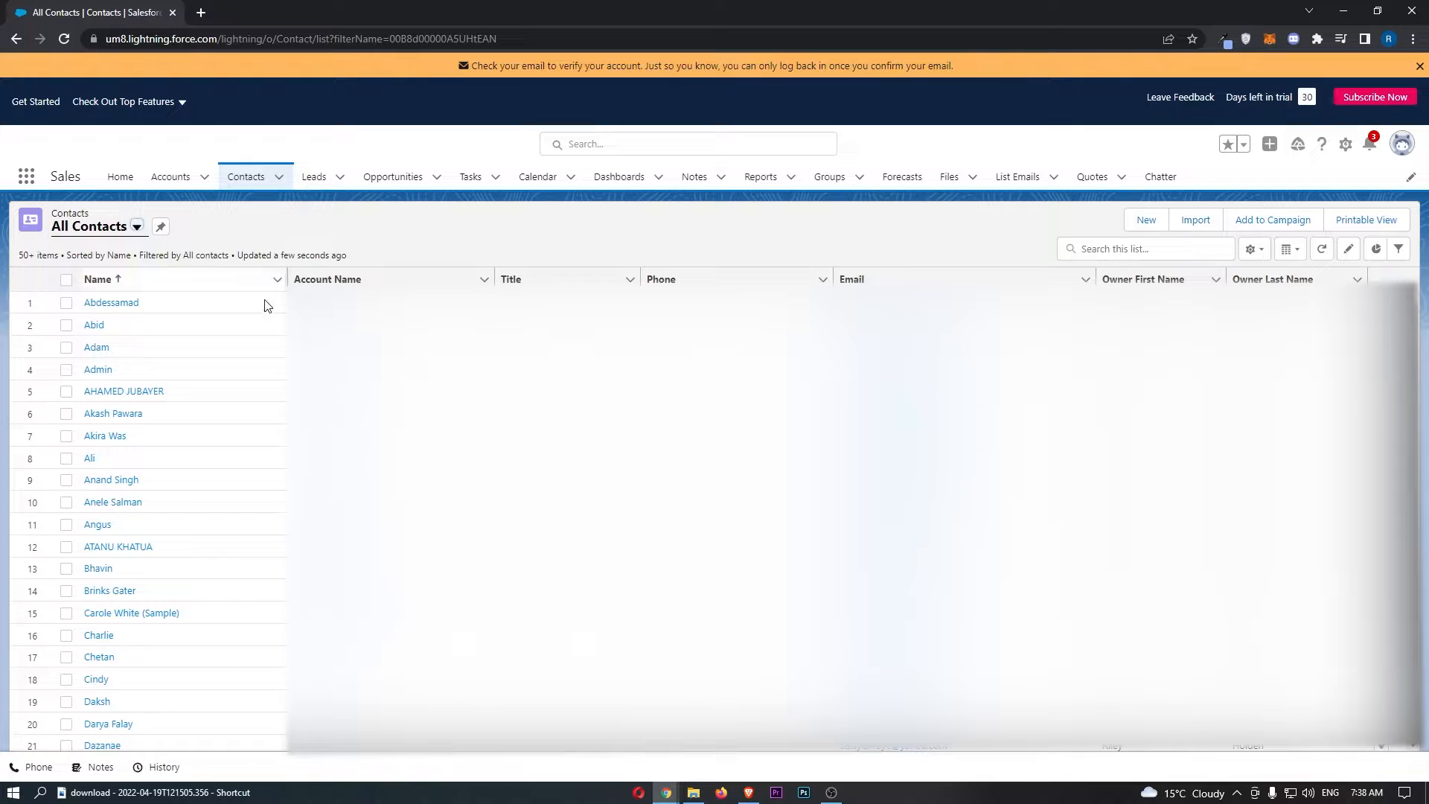
pyautogui.scroll(-3)
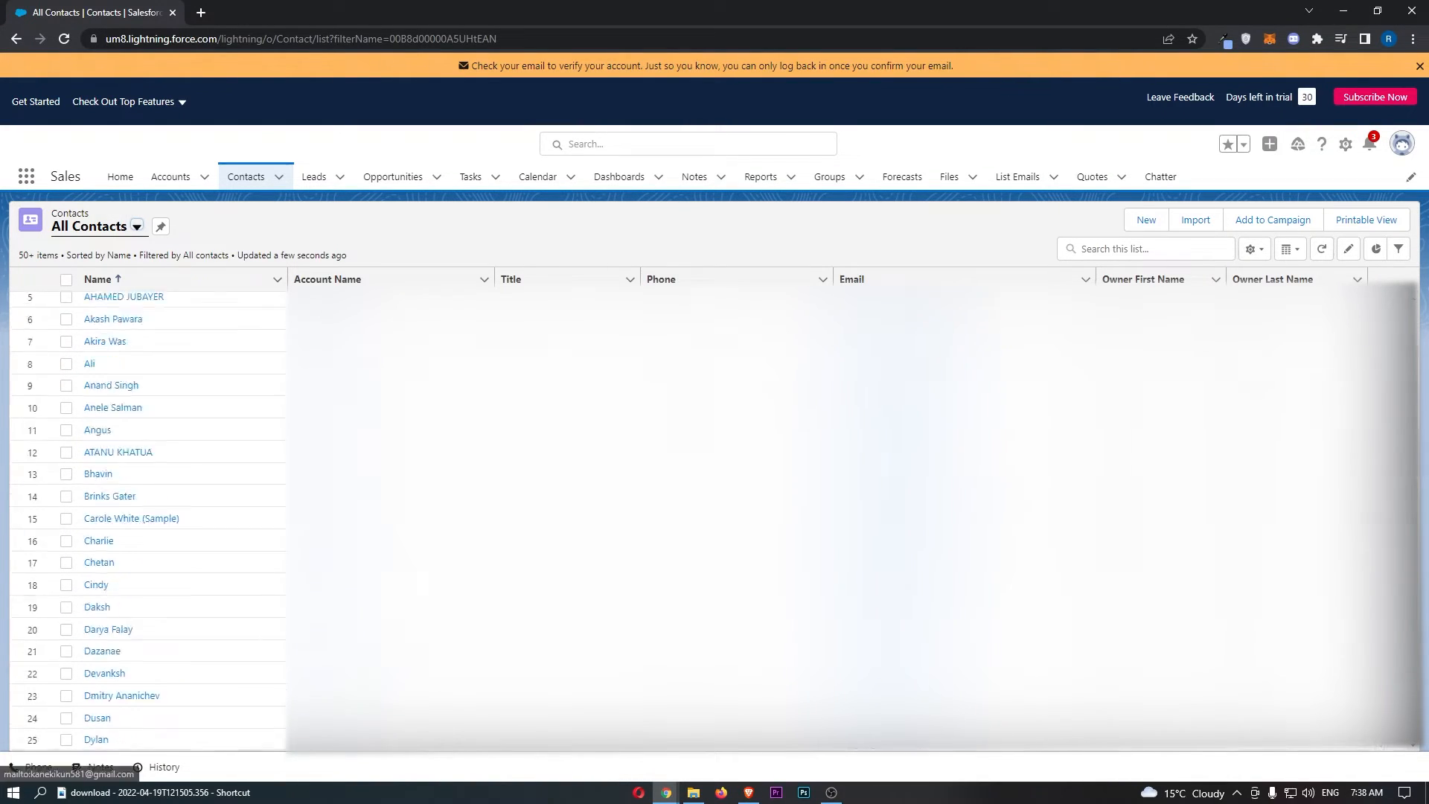
pyautogui.scroll(3)
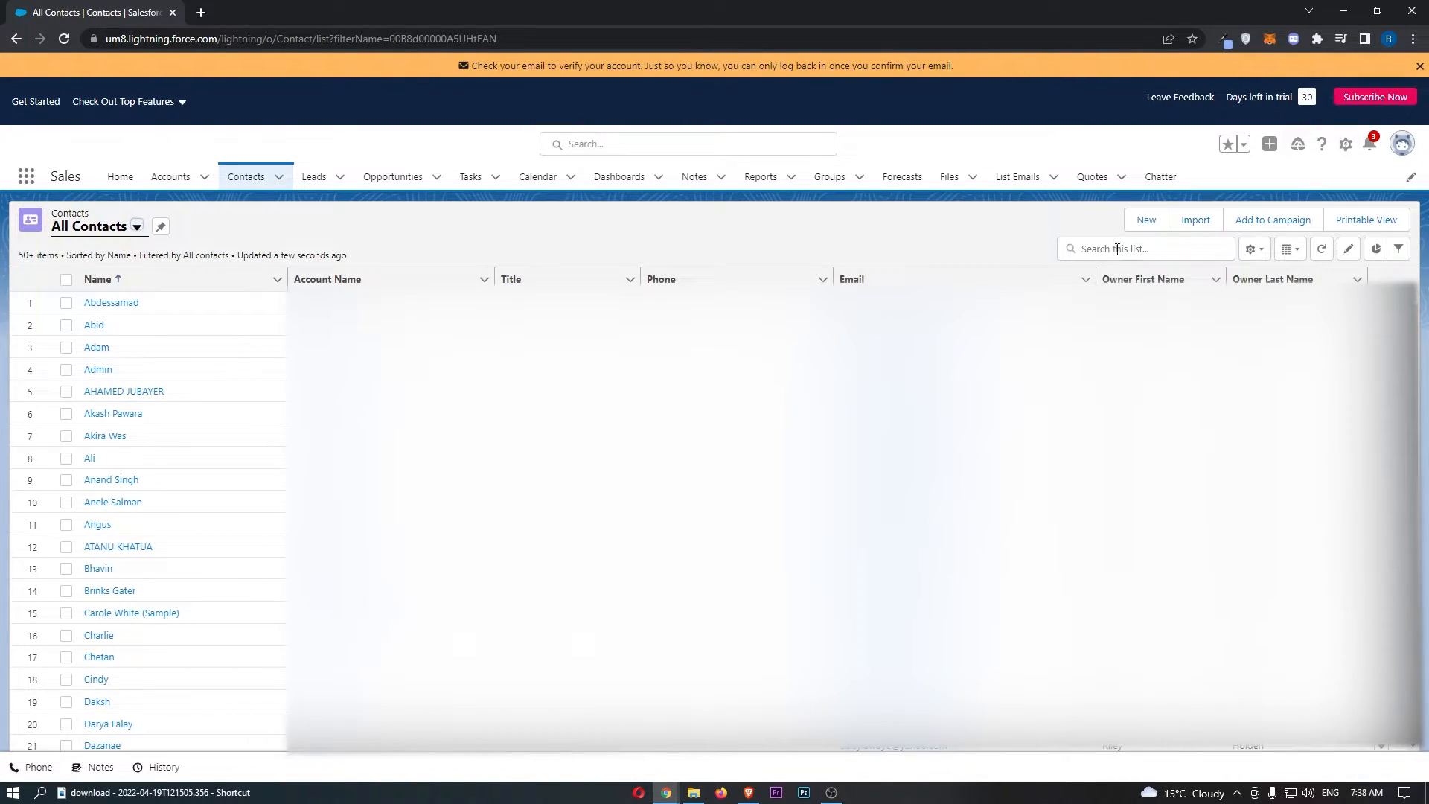
# - Filter the All Contacts list with the search term 'tom', leaving three matches
pyautogui.click(1143, 249)
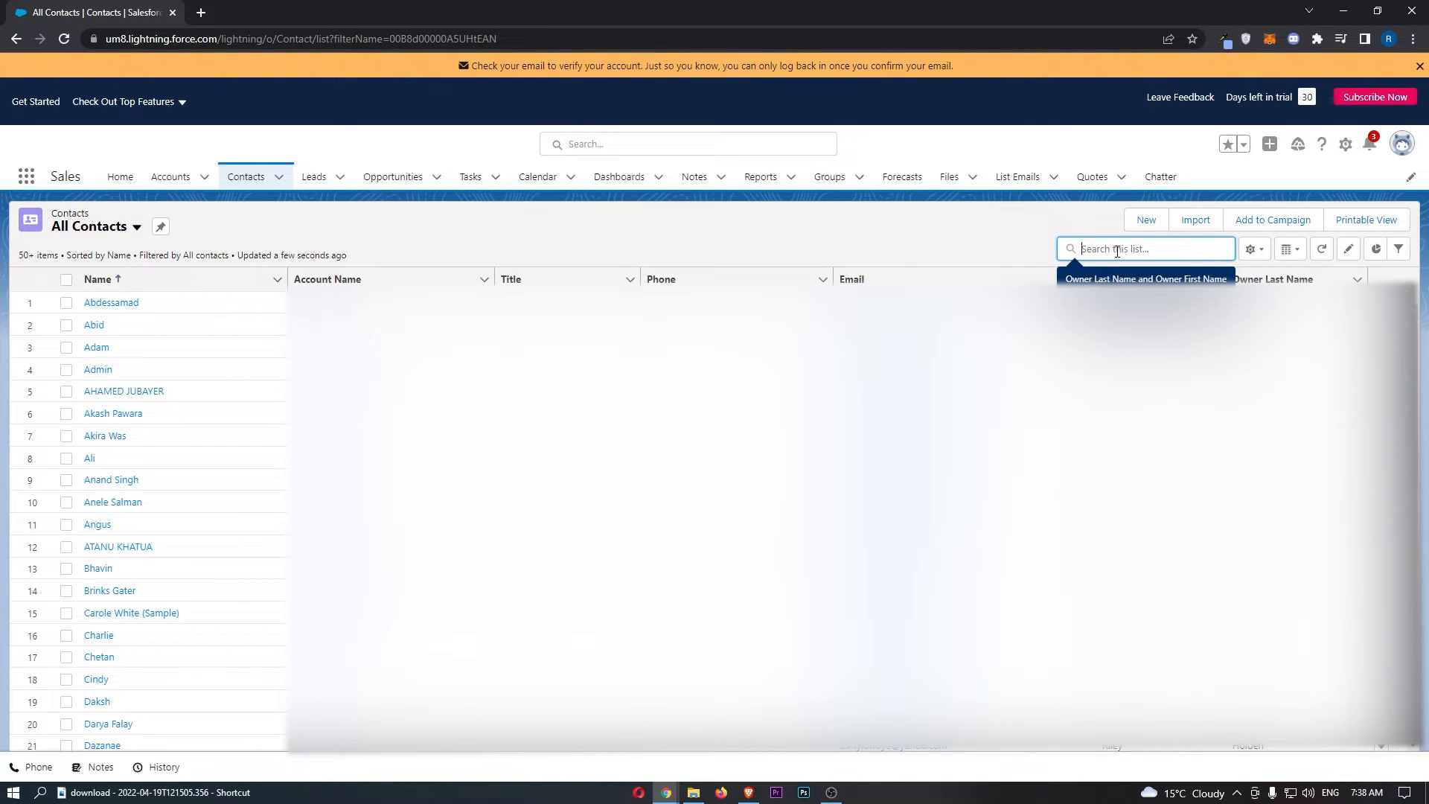
pyautogui.write('tom')
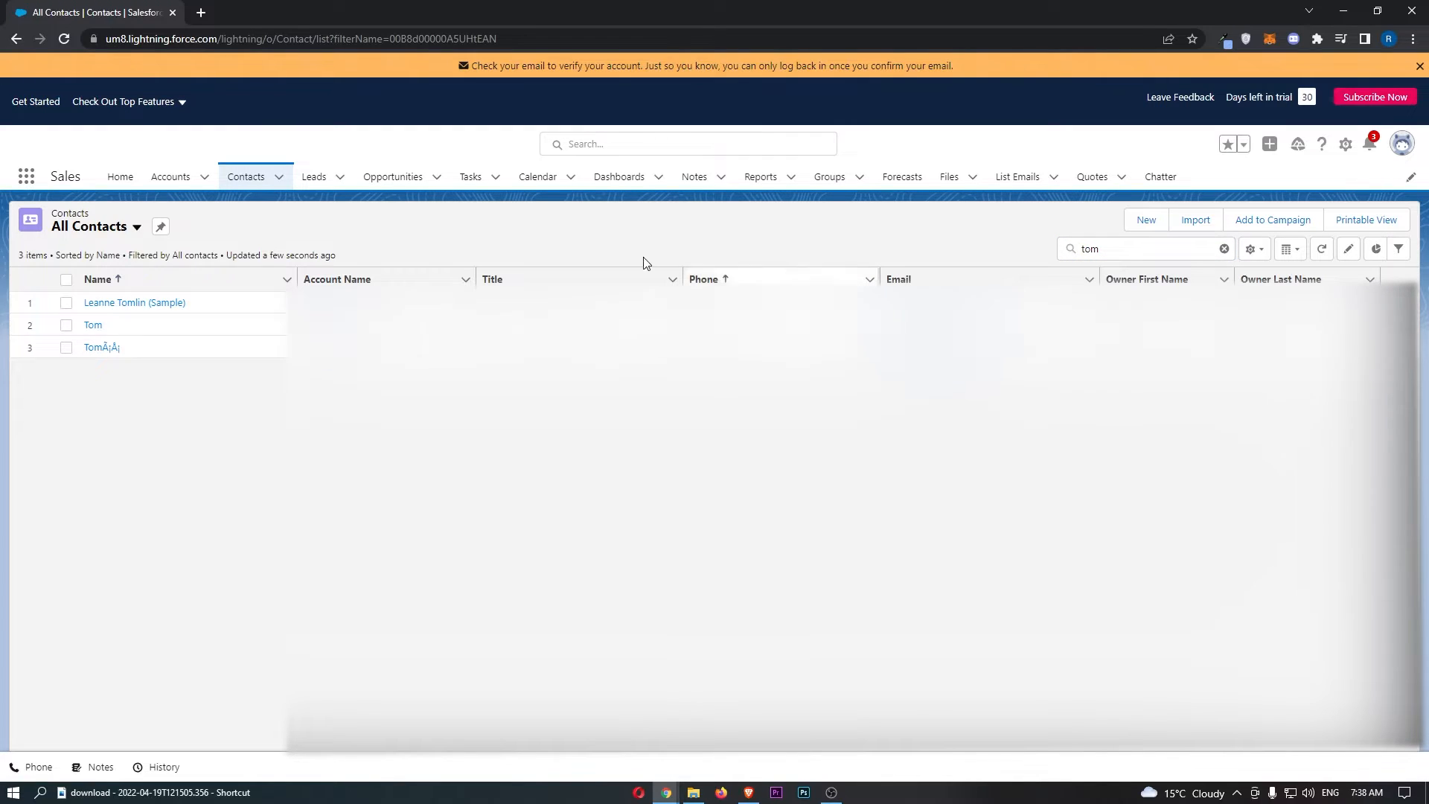
pyautogui.moveTo(108, 325)
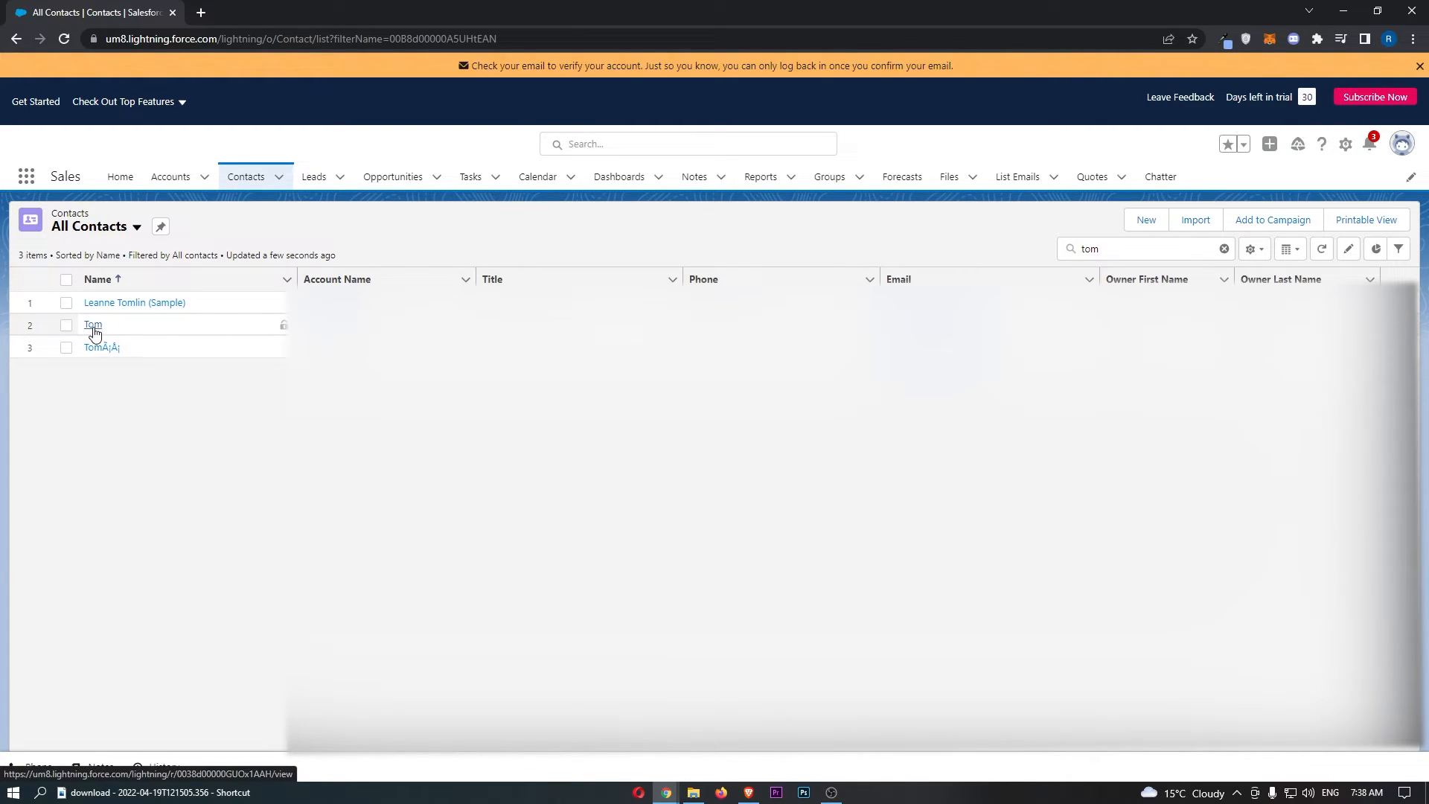
# - Open the record of the contact named exactly 'Tom' from the filtered list
pyautogui.click(92, 326)
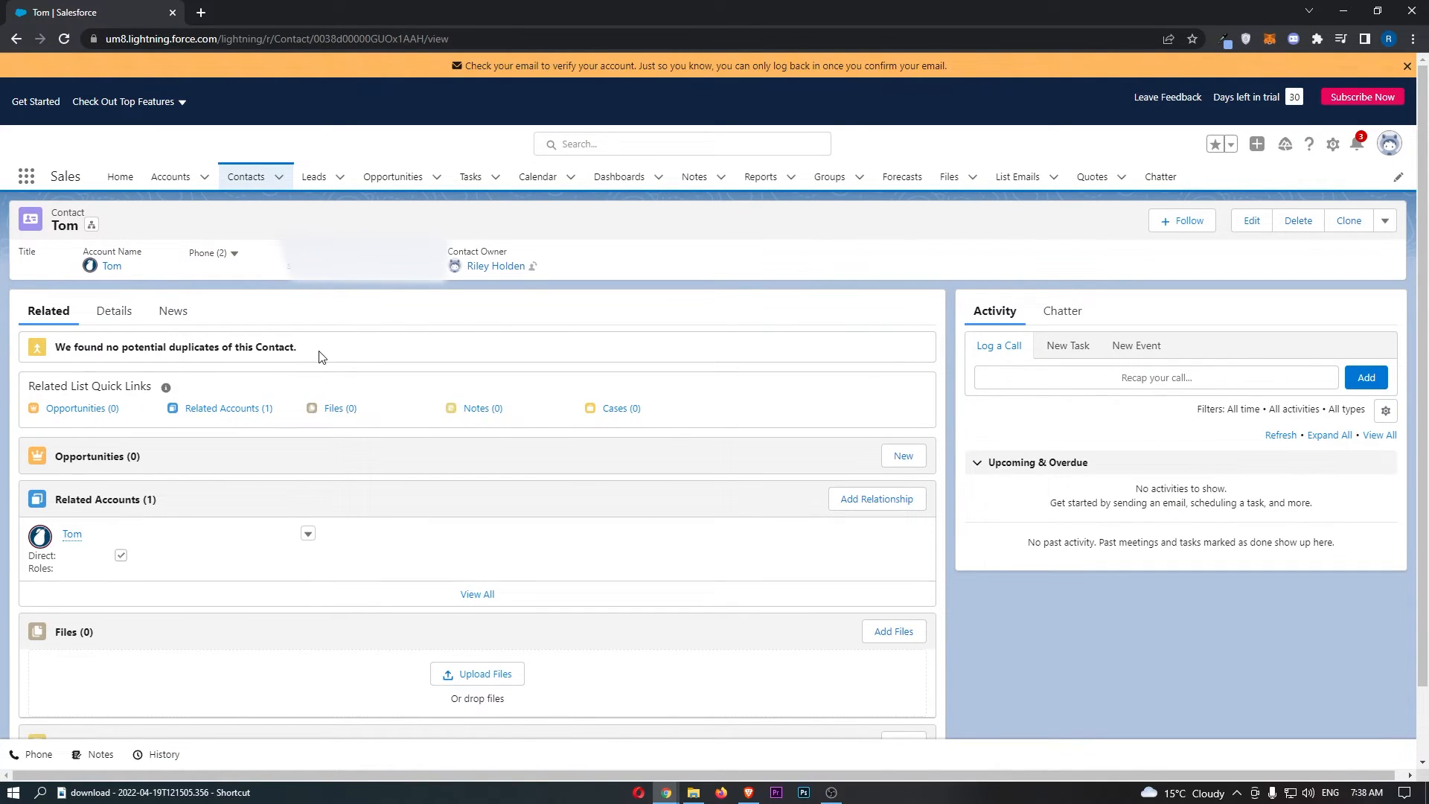
pyautogui.moveTo(353, 323)
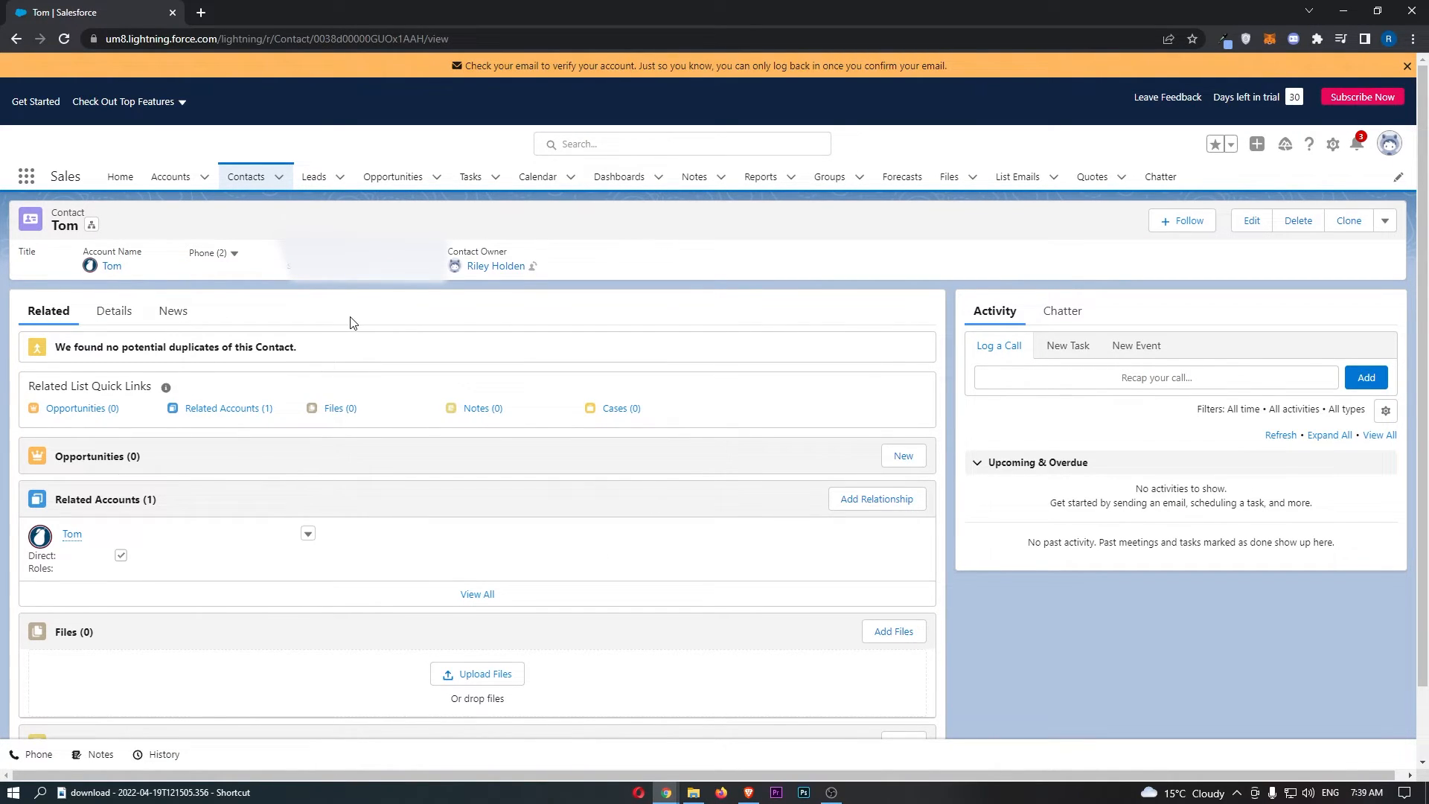
pyautogui.moveTo(605, 307)
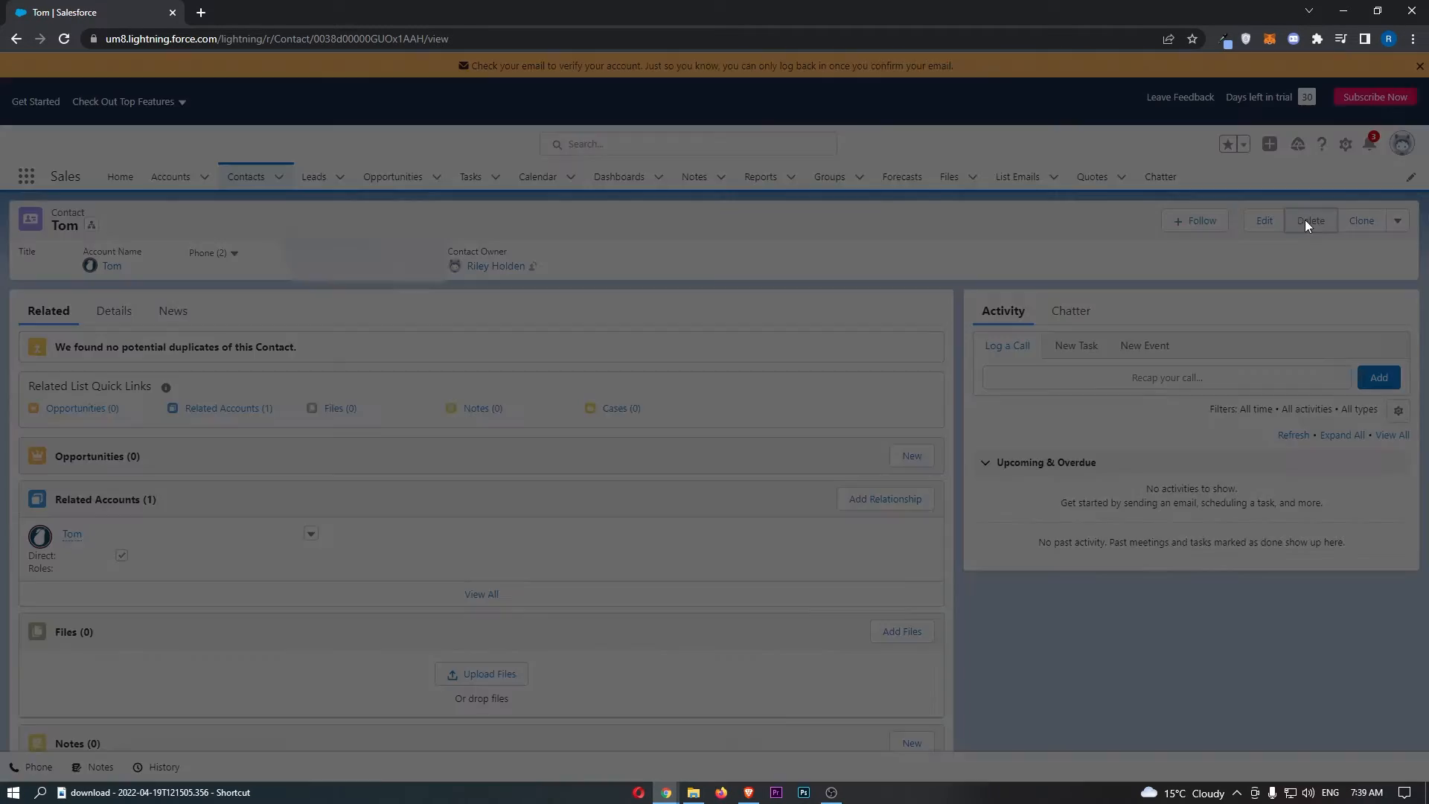
# - Delete the Tom contact and confirm, leaving two 'tom' matches and a deletion banner
pyautogui.click(1310, 220)
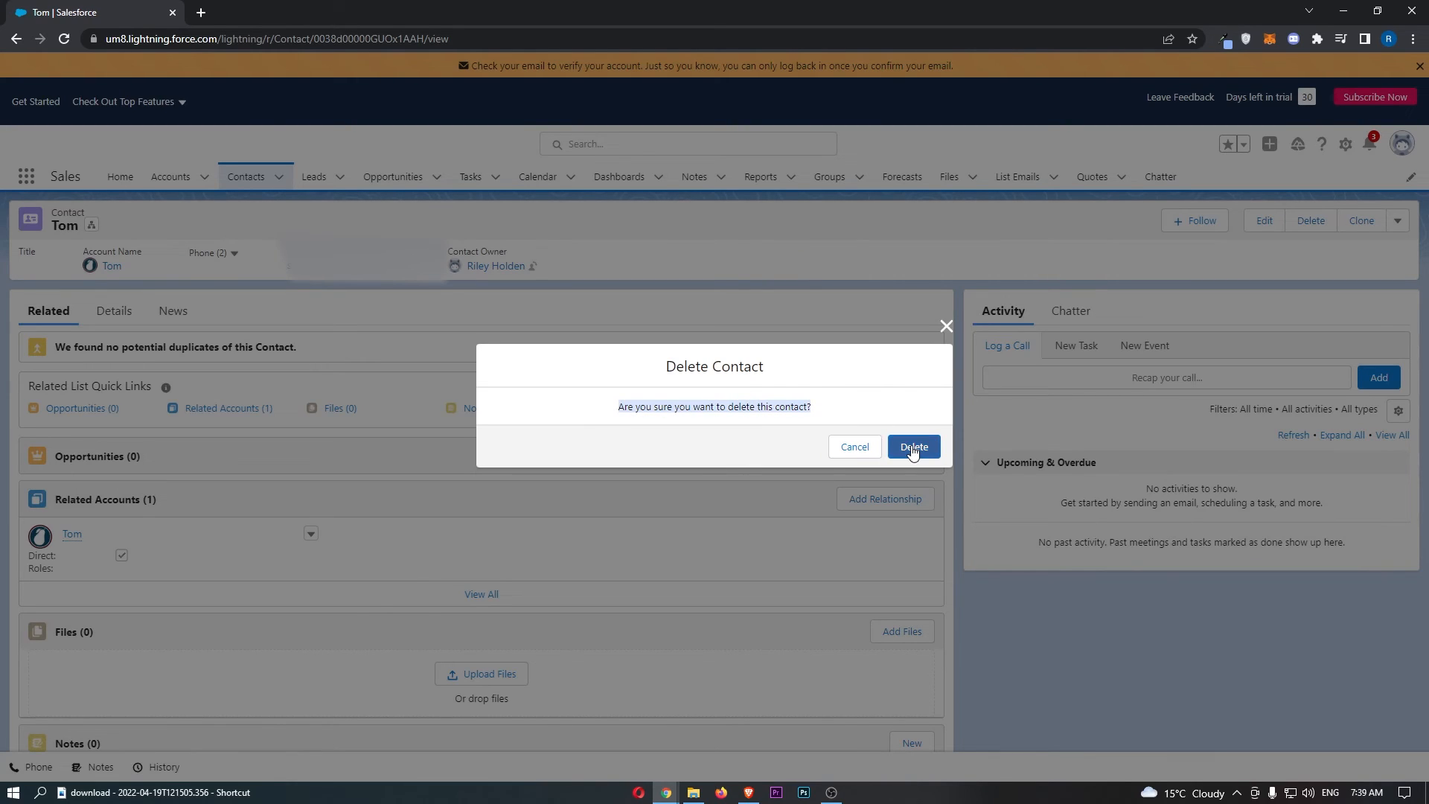
pyautogui.click(912, 446)
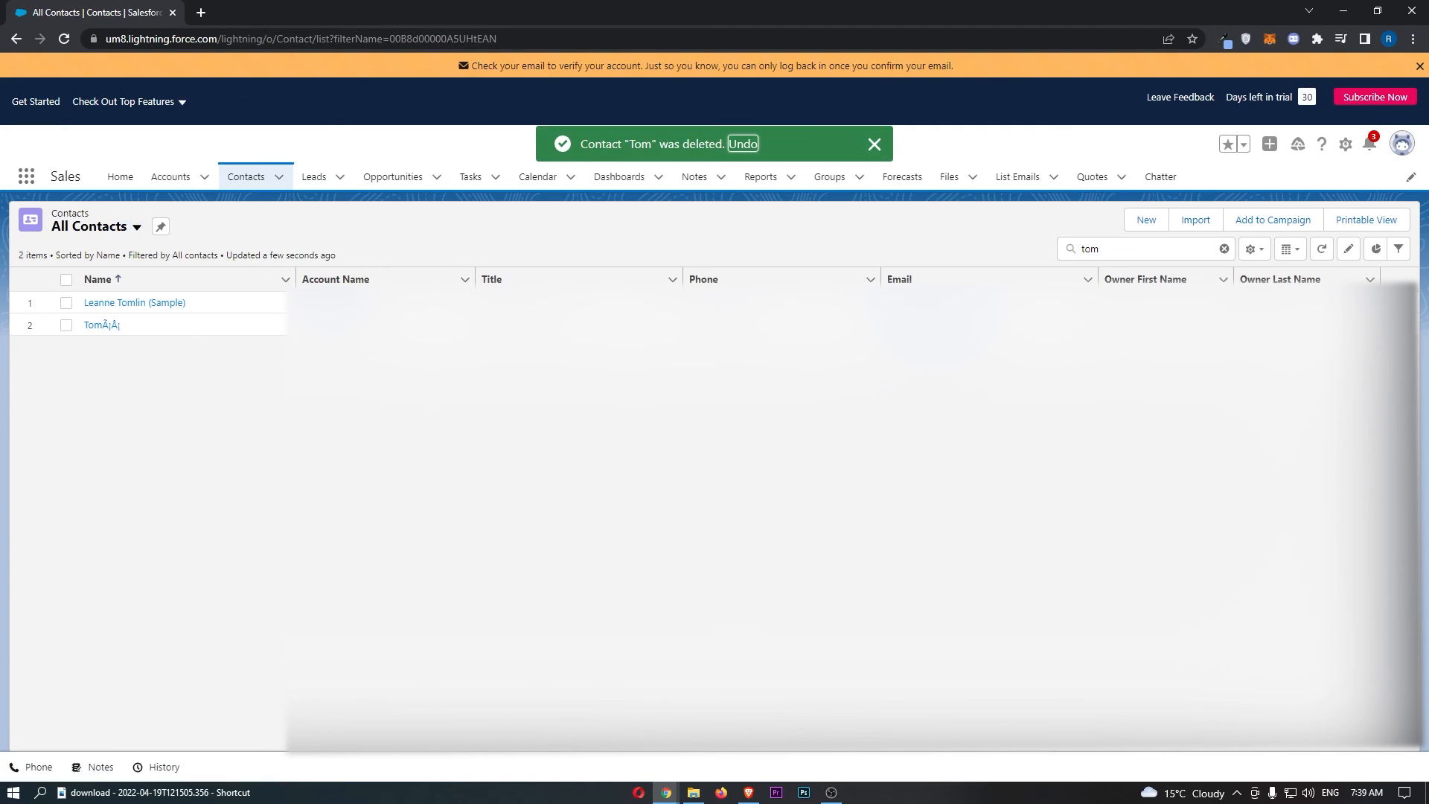